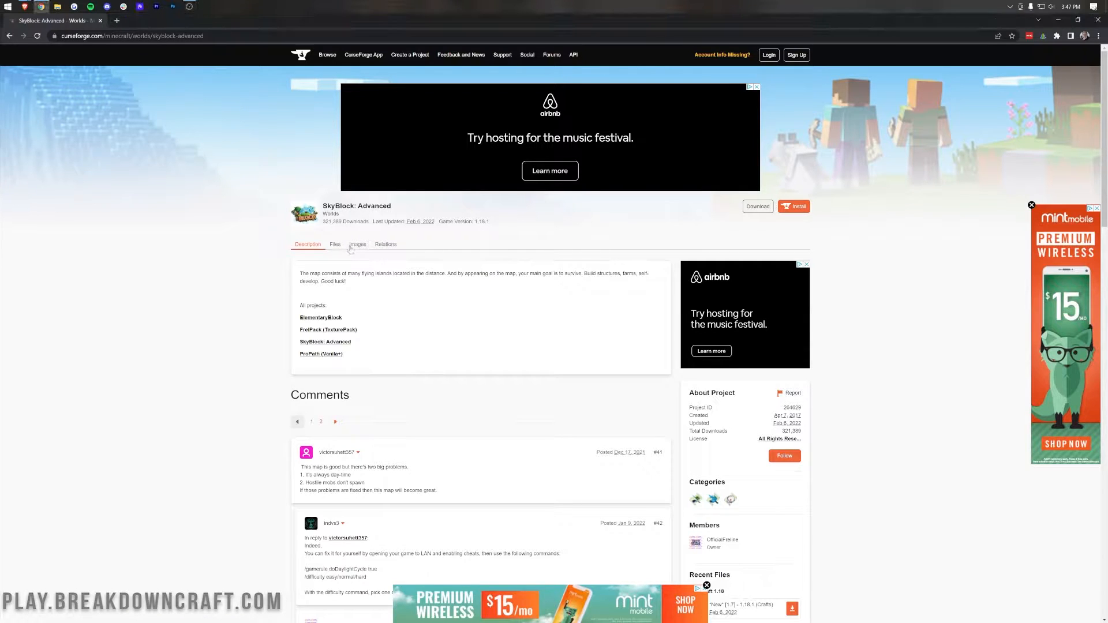
View a SkyBlock: Advanced map overview screenshot at full size in the Images gallery.
click(356, 243)
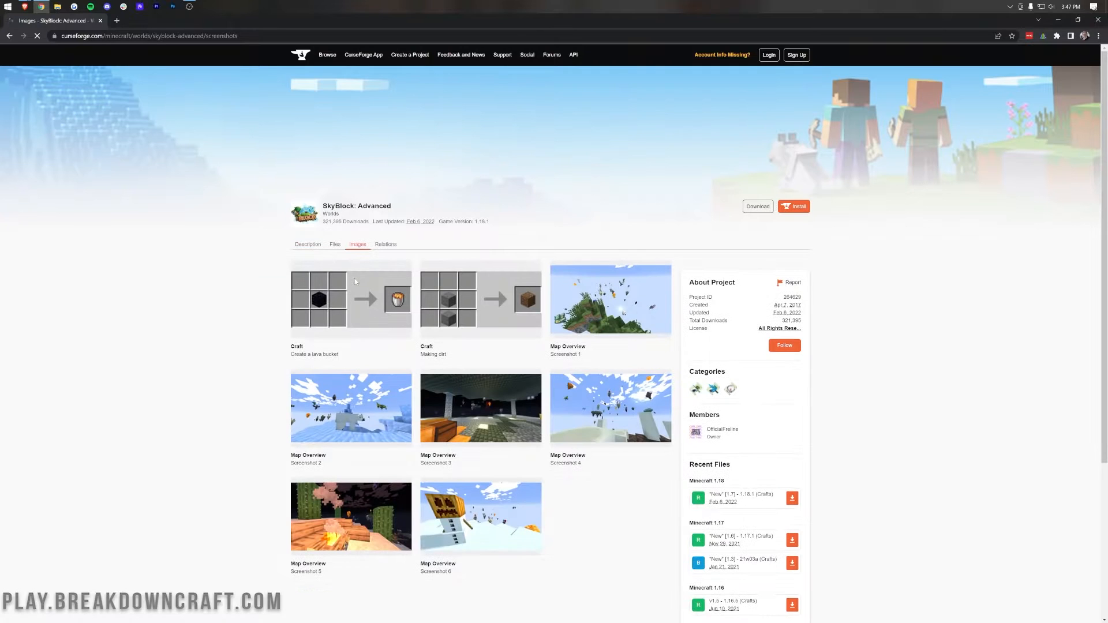
scroll(down, 3)
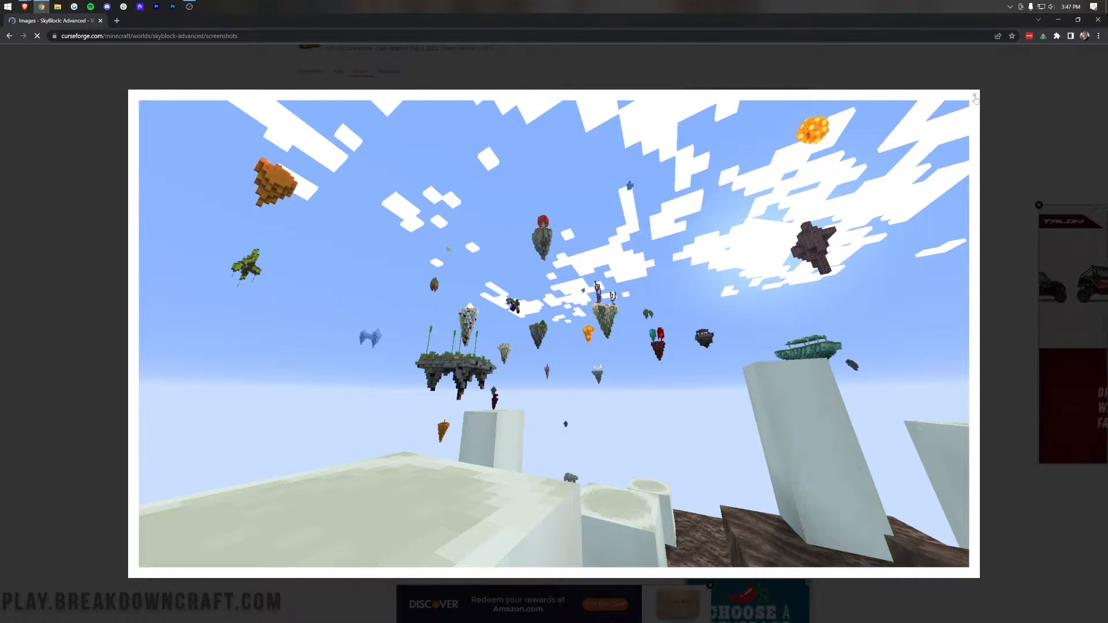
click(975, 97)
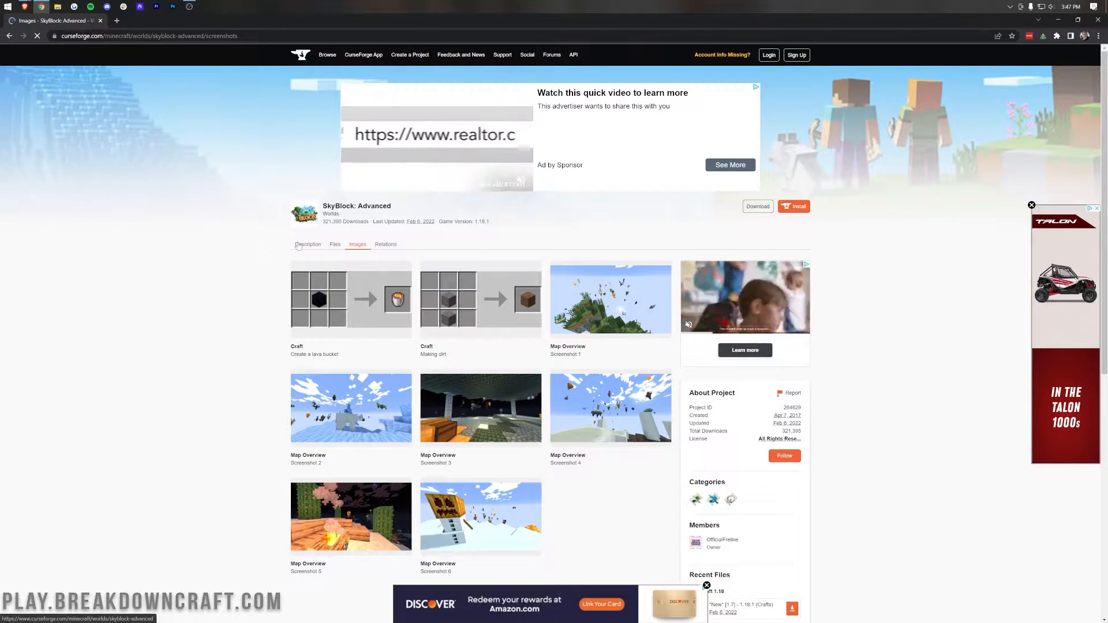
From Recent Files on the Description page, download the newest Minecraft 1.18 map file.
click(307, 243)
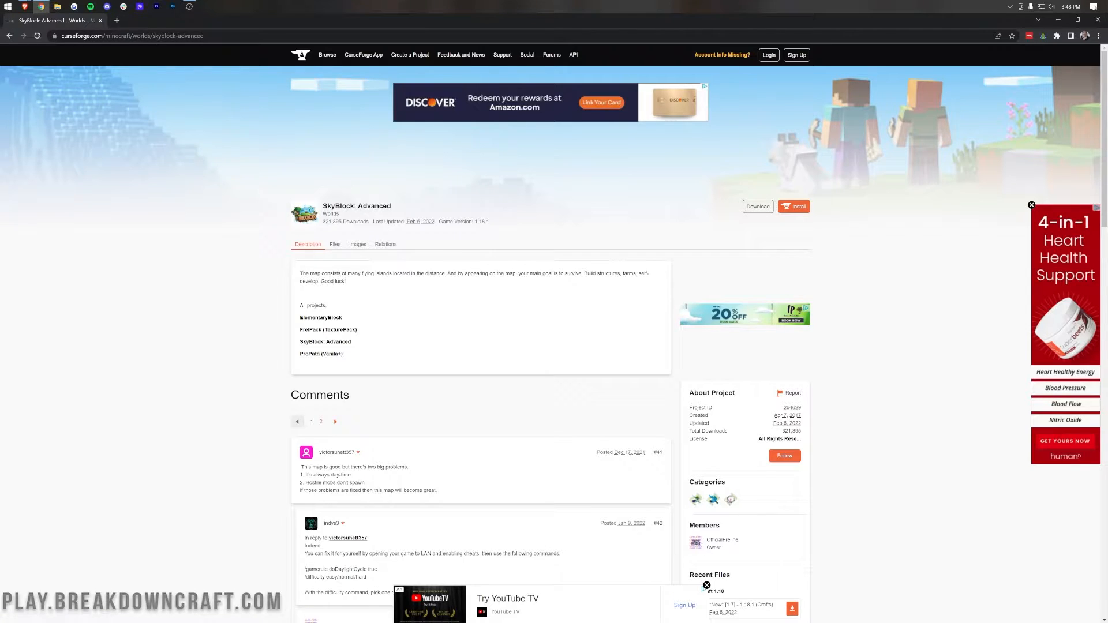
mouse_move(571, 196)
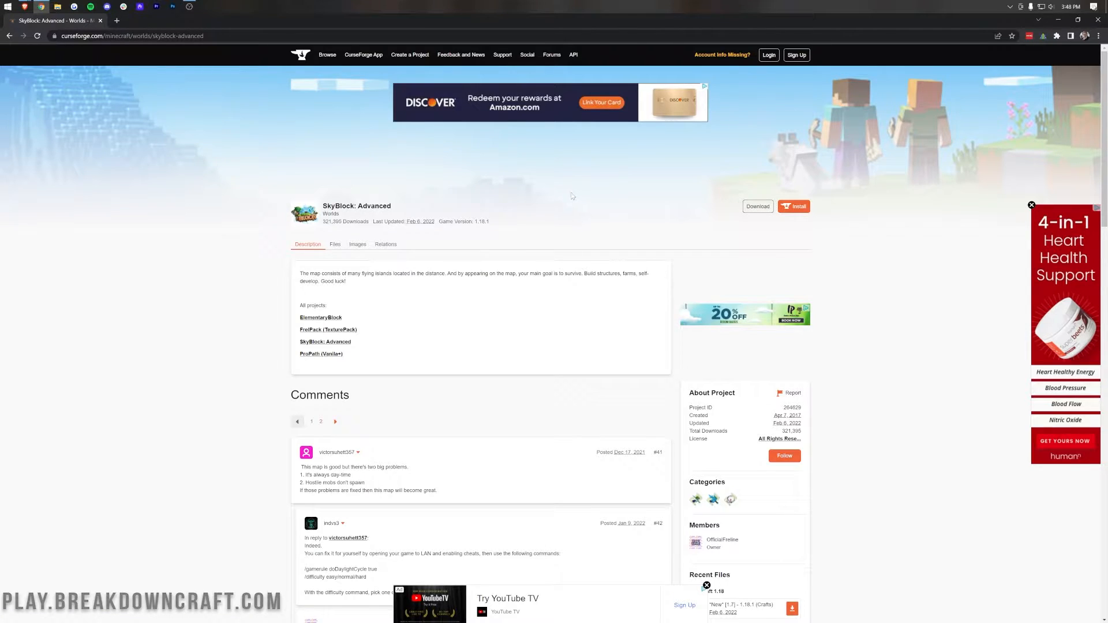
mouse_move(686, 278)
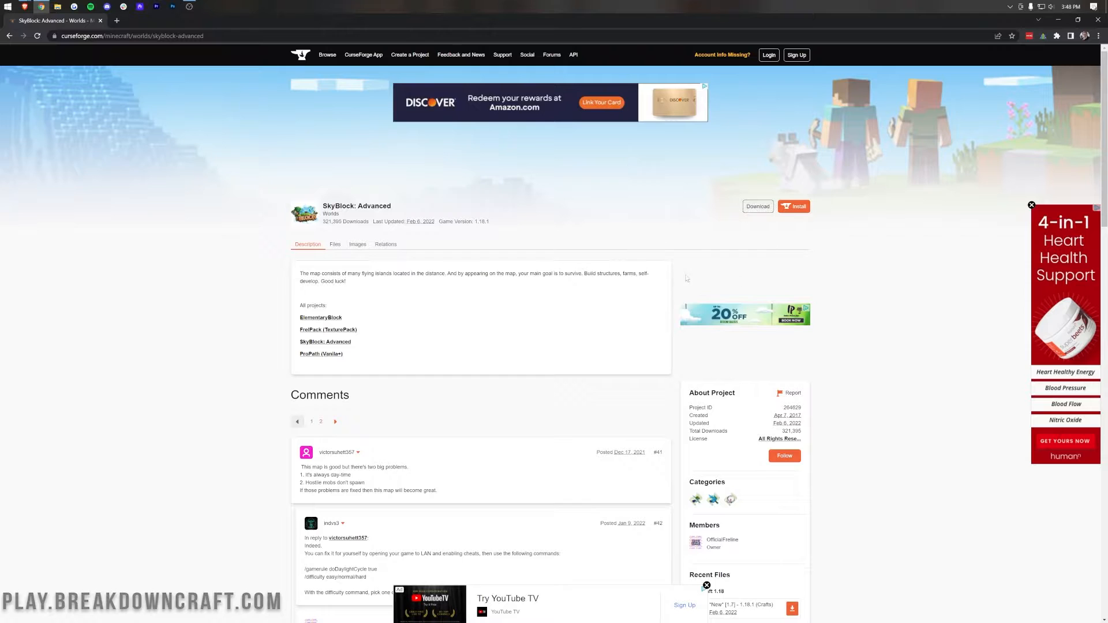
scroll(down, 3)
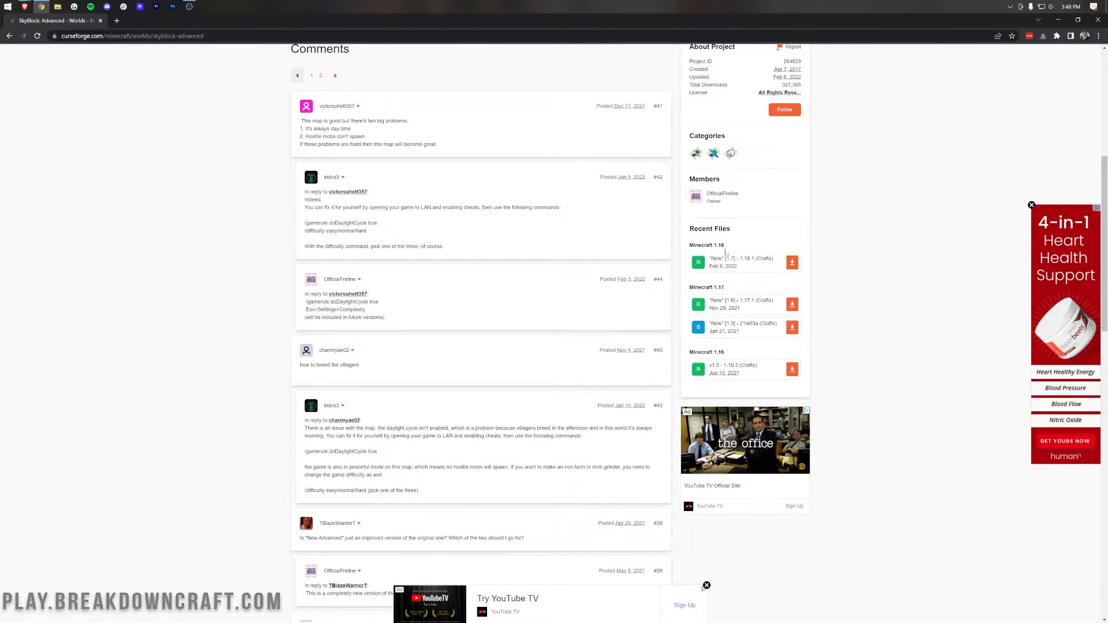
mouse_move(792, 262)
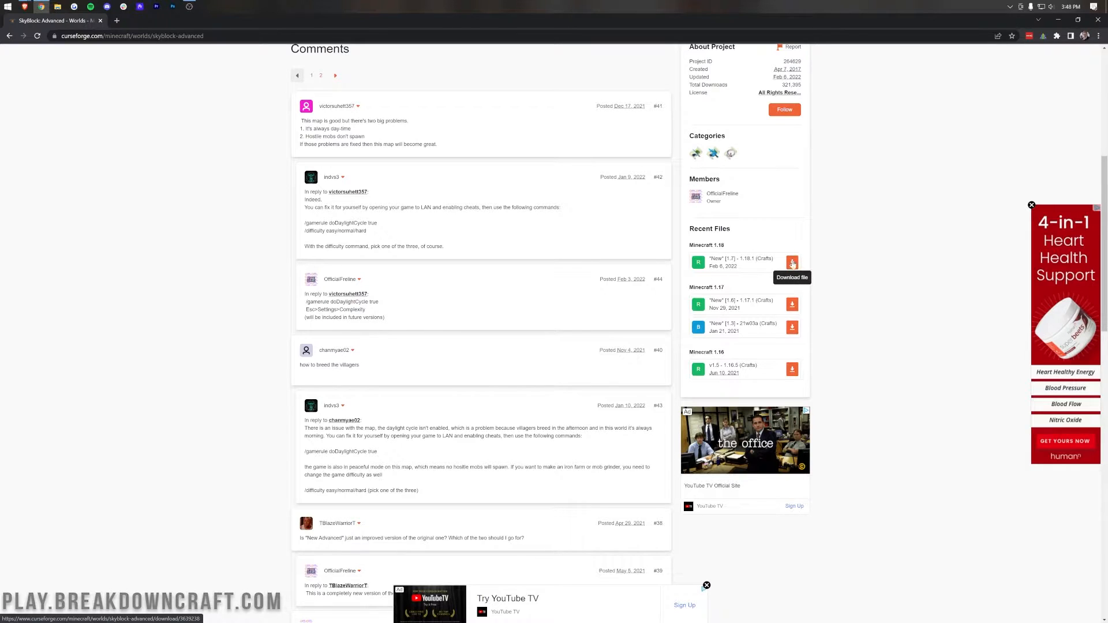
click(792, 262)
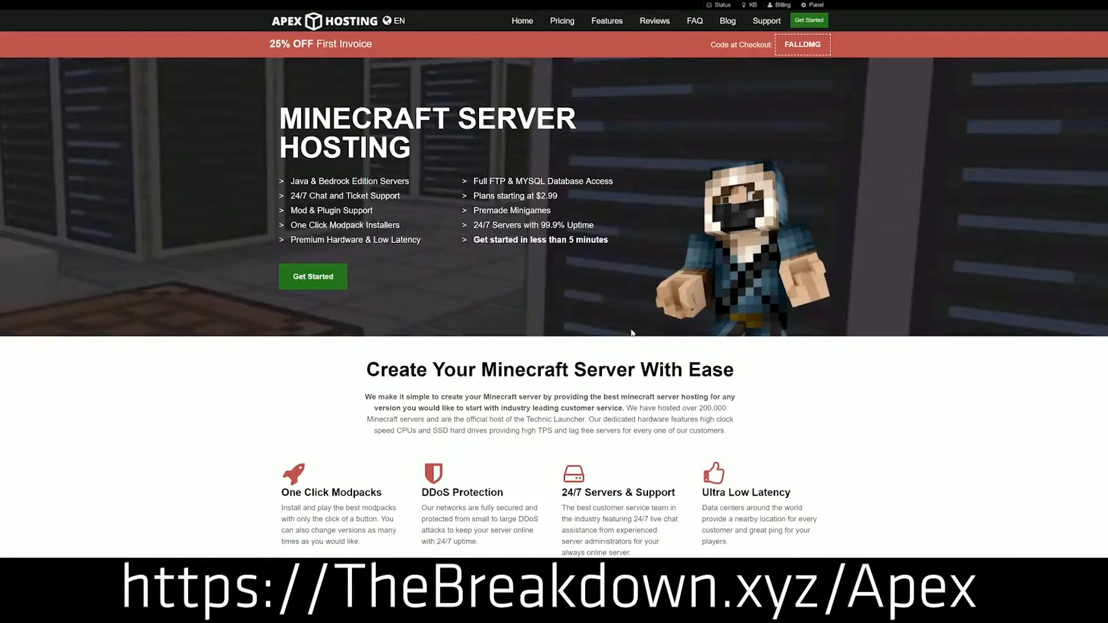
mouse_move(651, 166)
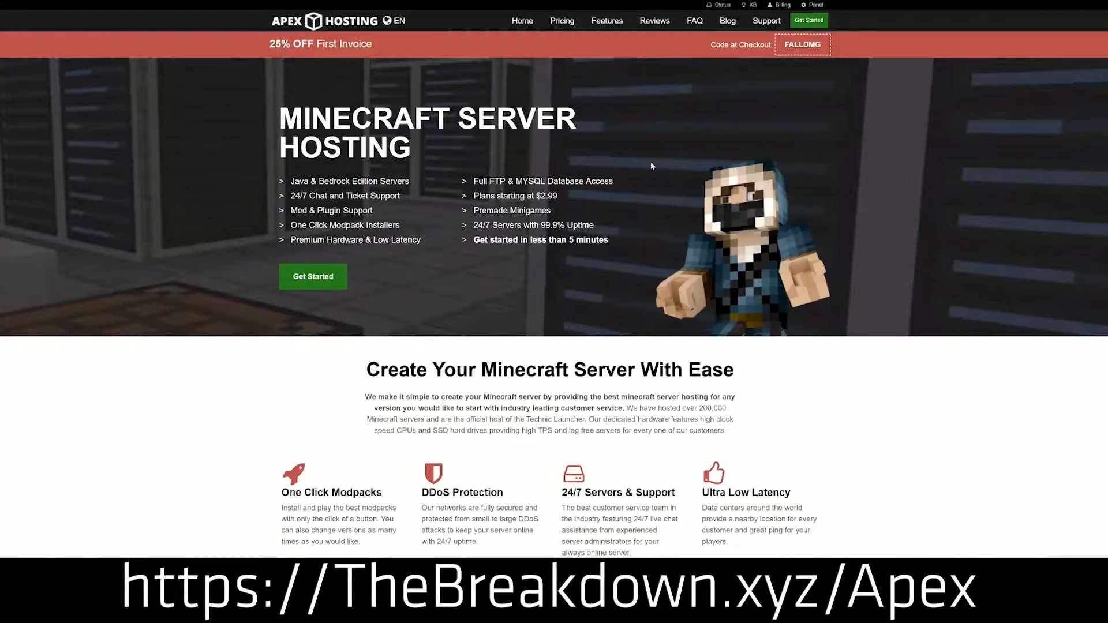
mouse_move(312, 276)
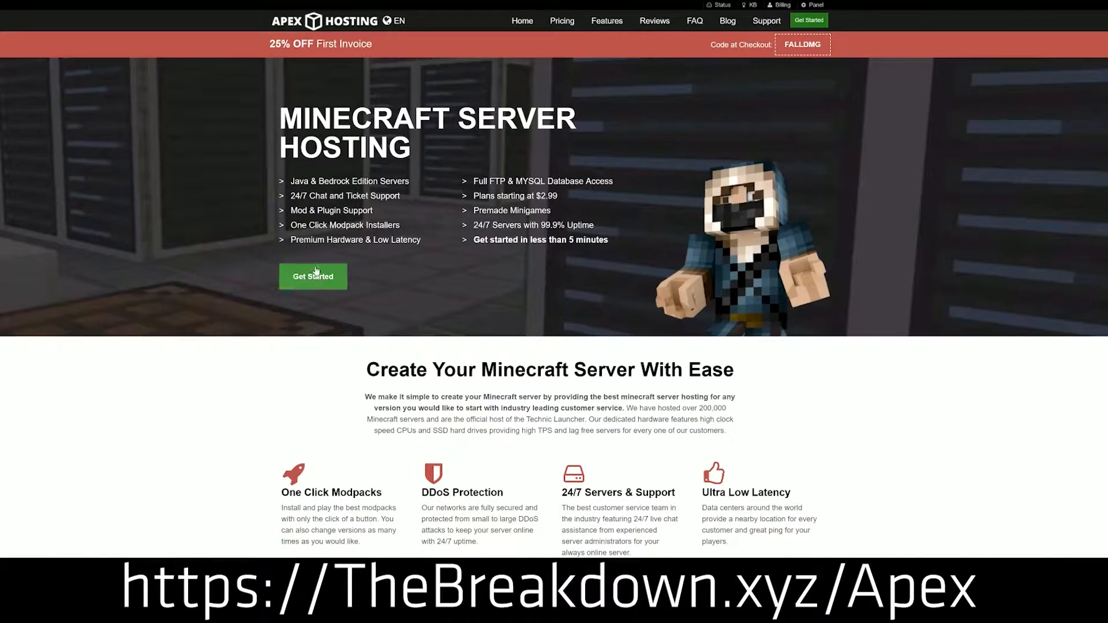
Scroll through the Apex Hosting server panel's JAR File version list.
scroll(down, 3)
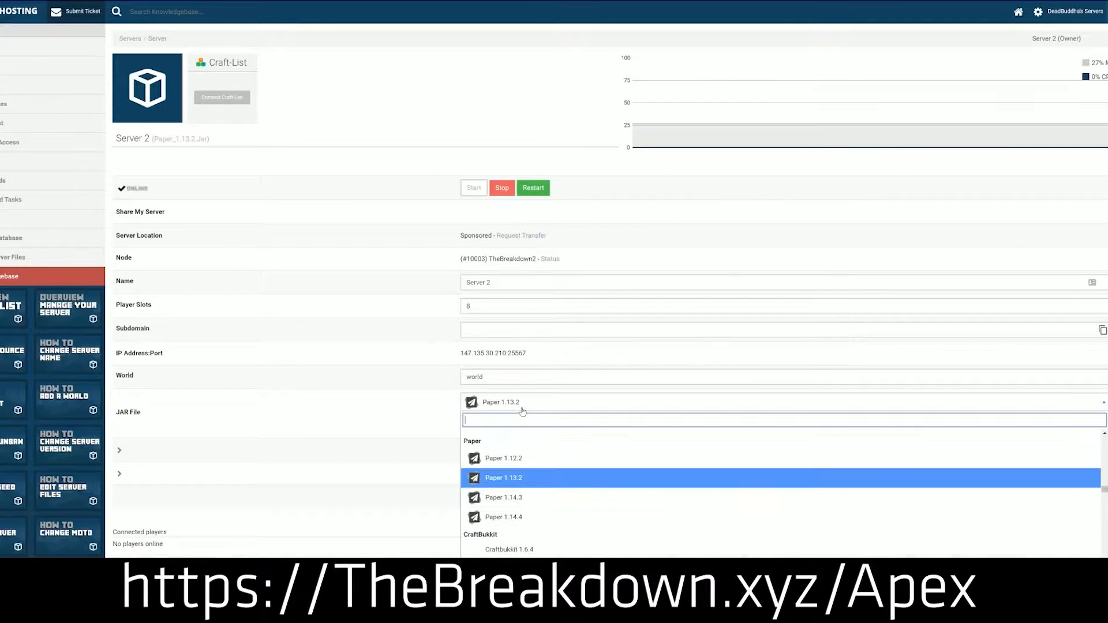
scroll(down, 3)
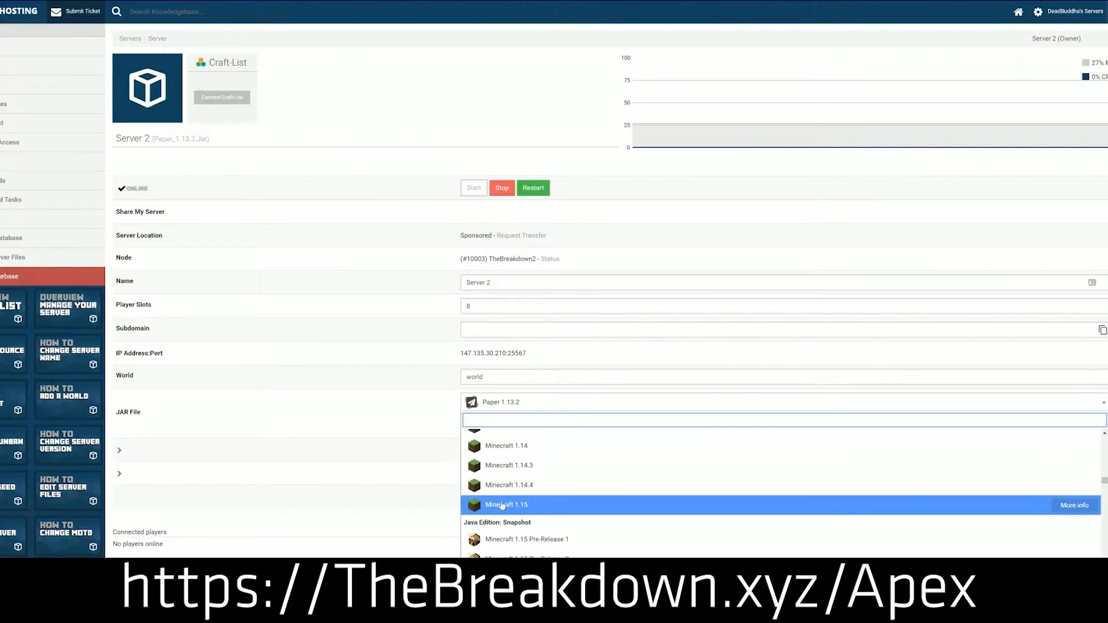
mouse_move(568, 509)
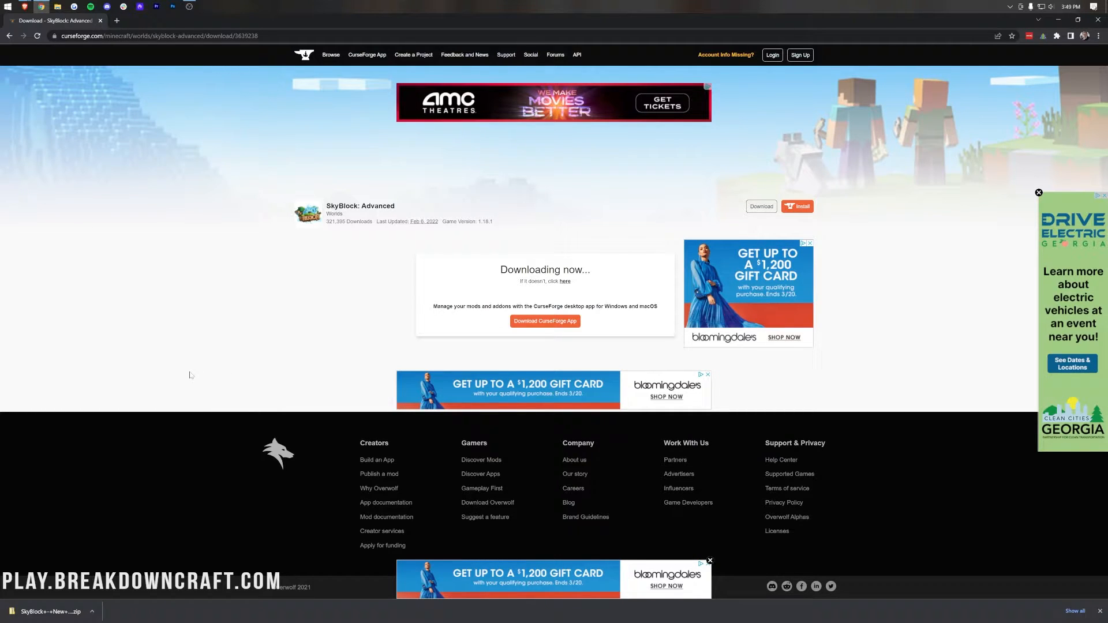
mouse_move(640, 168)
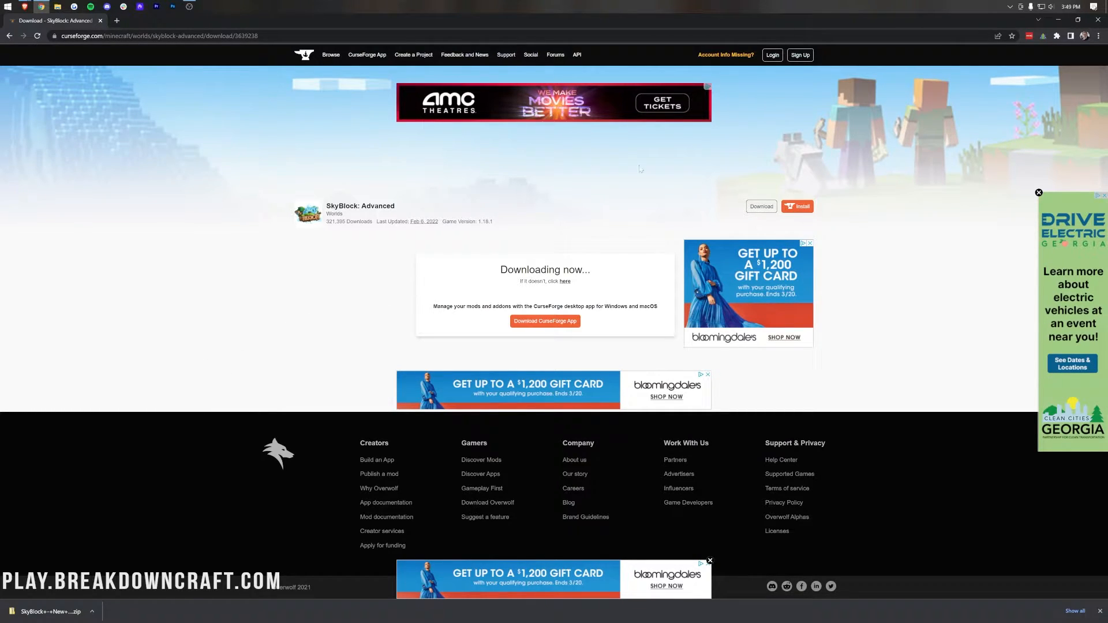
mouse_move(655, 174)
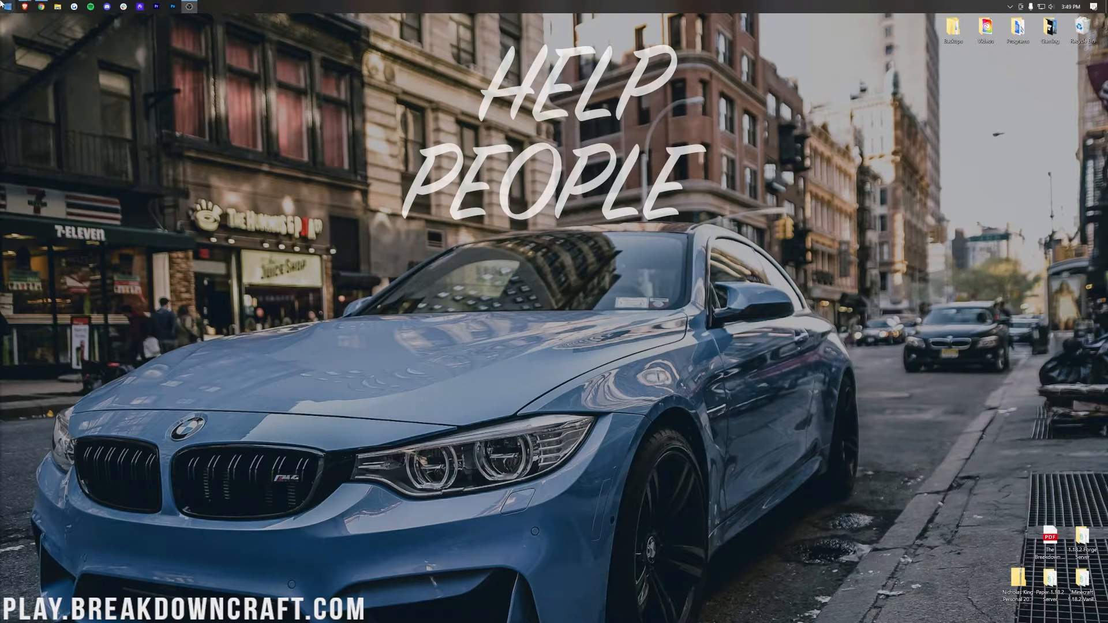
mouse_move(7, 13)
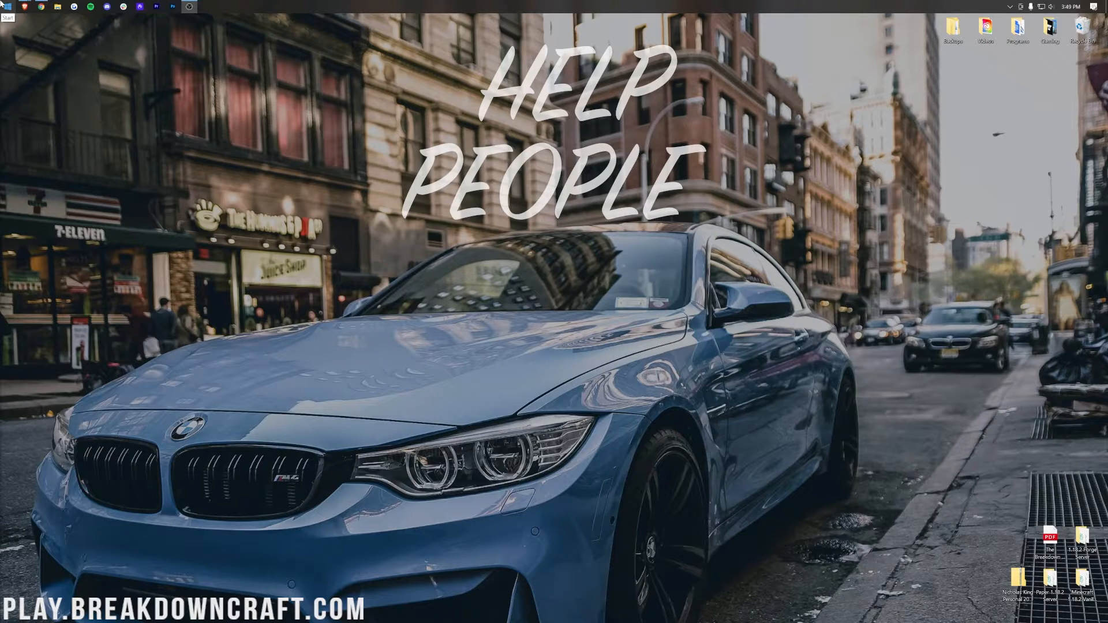
Search 'down' from the Start menu and open the Downloads folder.
click(8, 12)
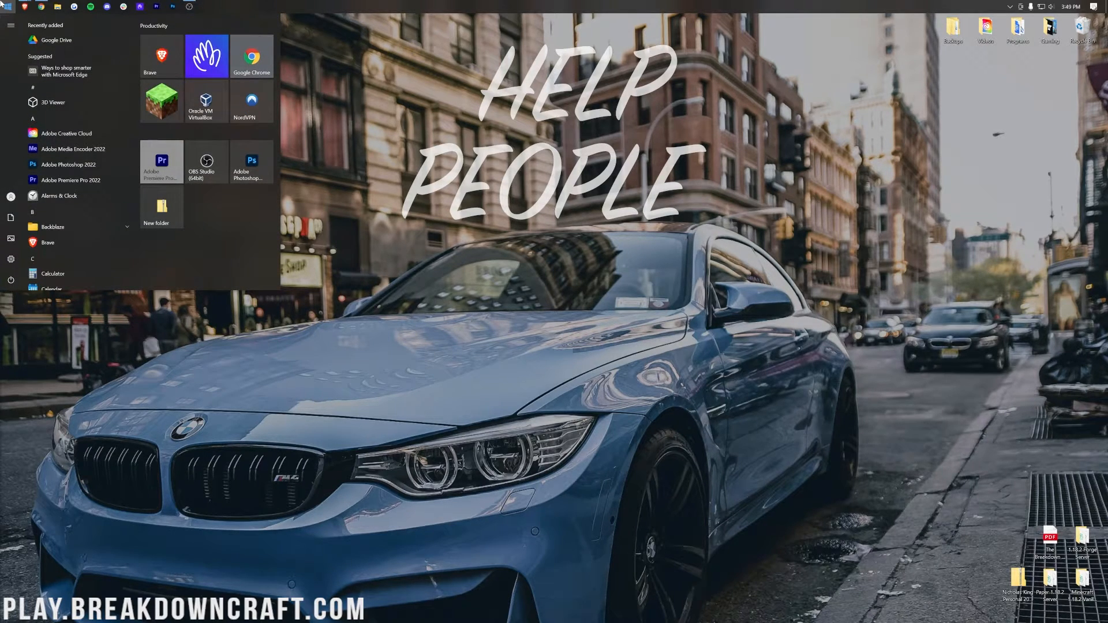
text(down)
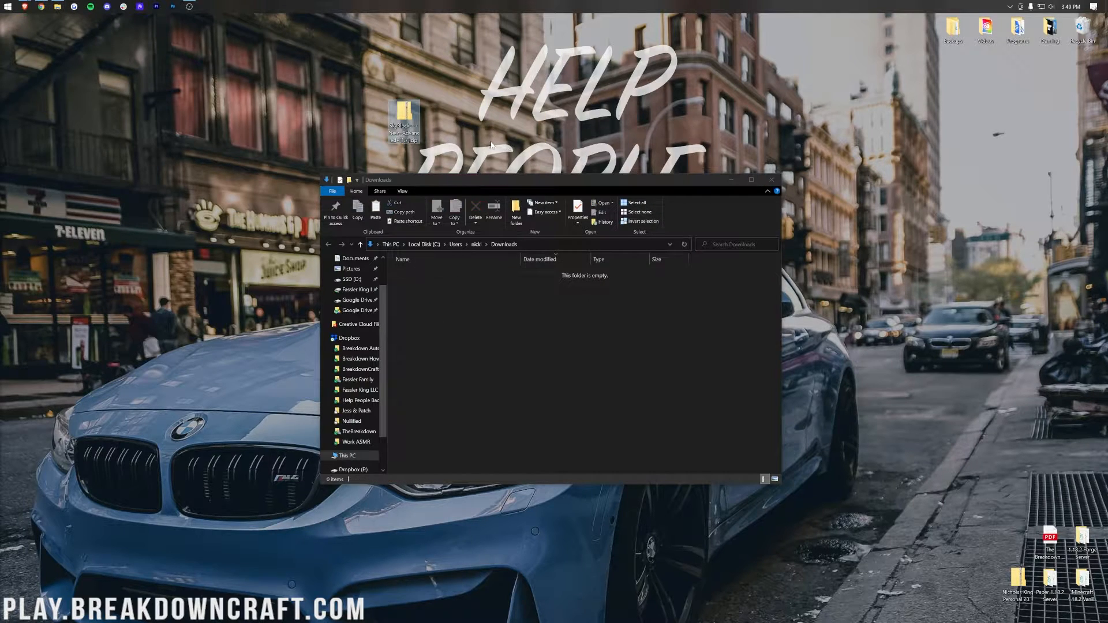
click(770, 180)
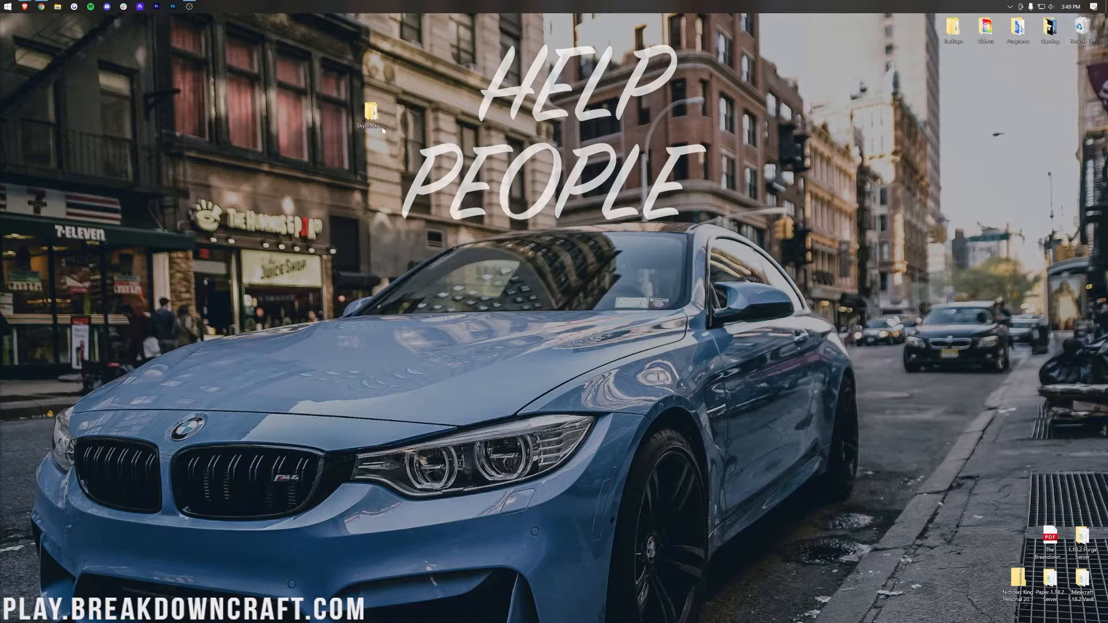
Verify the inner SkyBlock folder holds level.dat and region, and move it to the desktop.
double_click(371, 113)
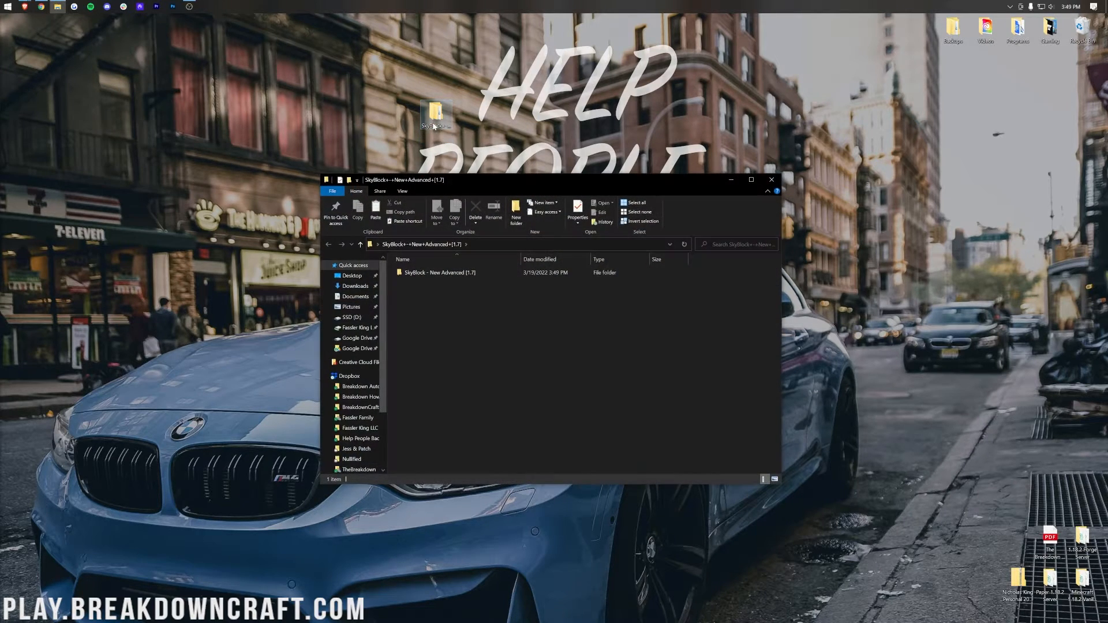
click(438, 272)
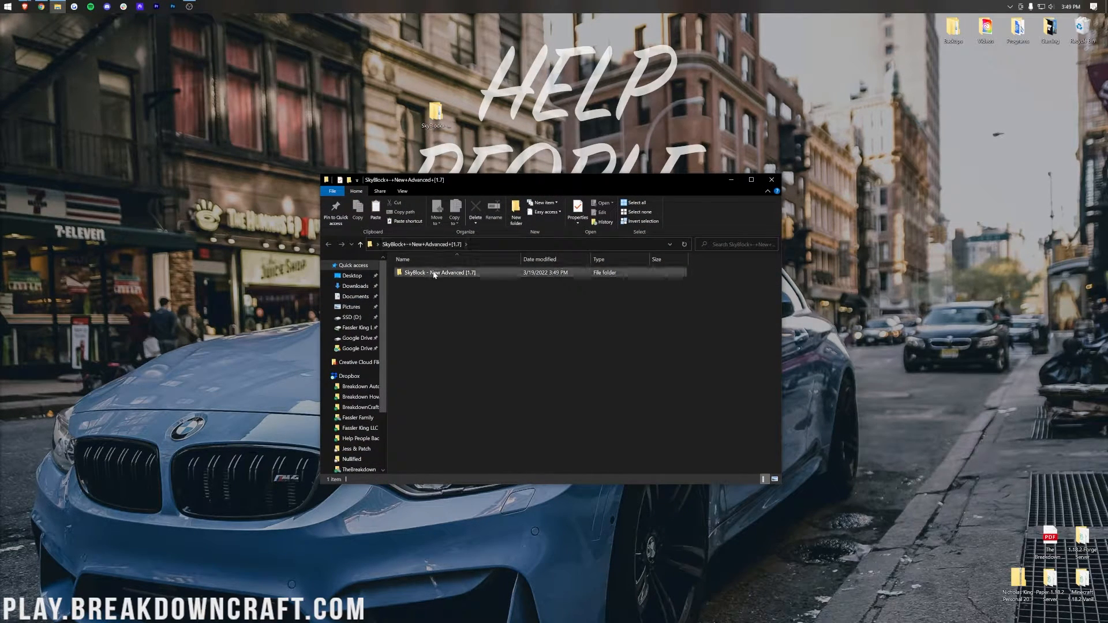
double_click(436, 272)
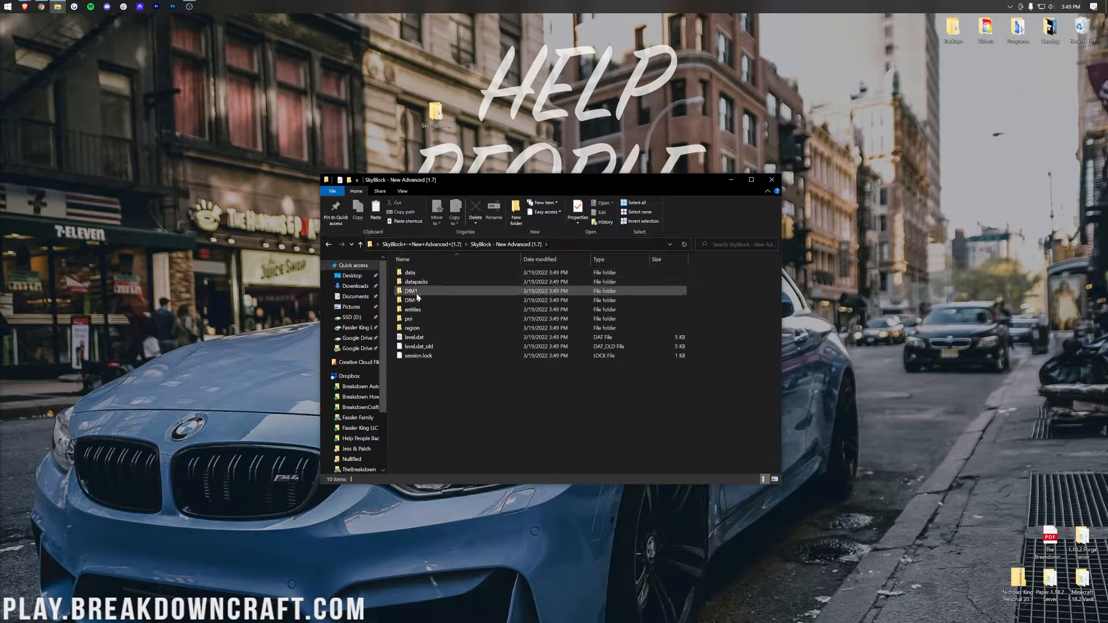
click(413, 337)
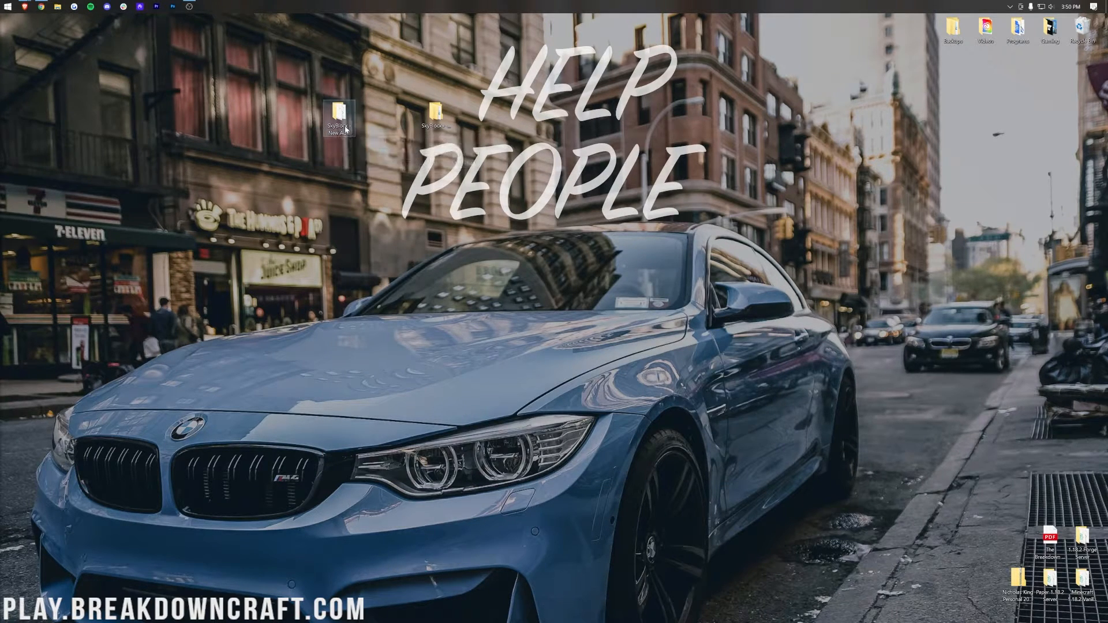
double_click(339, 117)
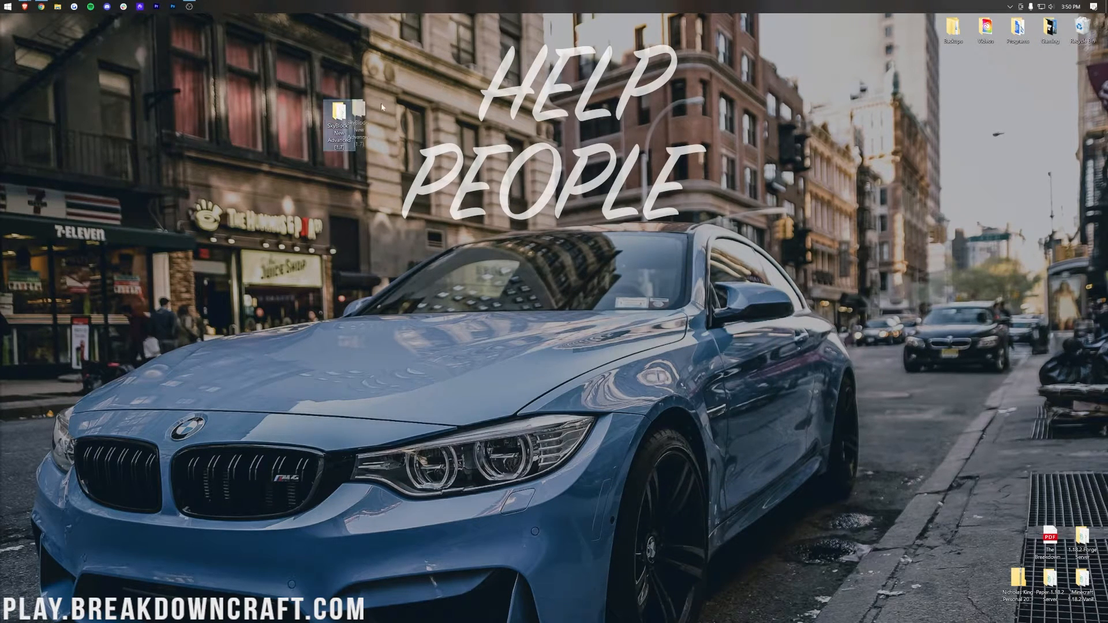
double_click(338, 119)
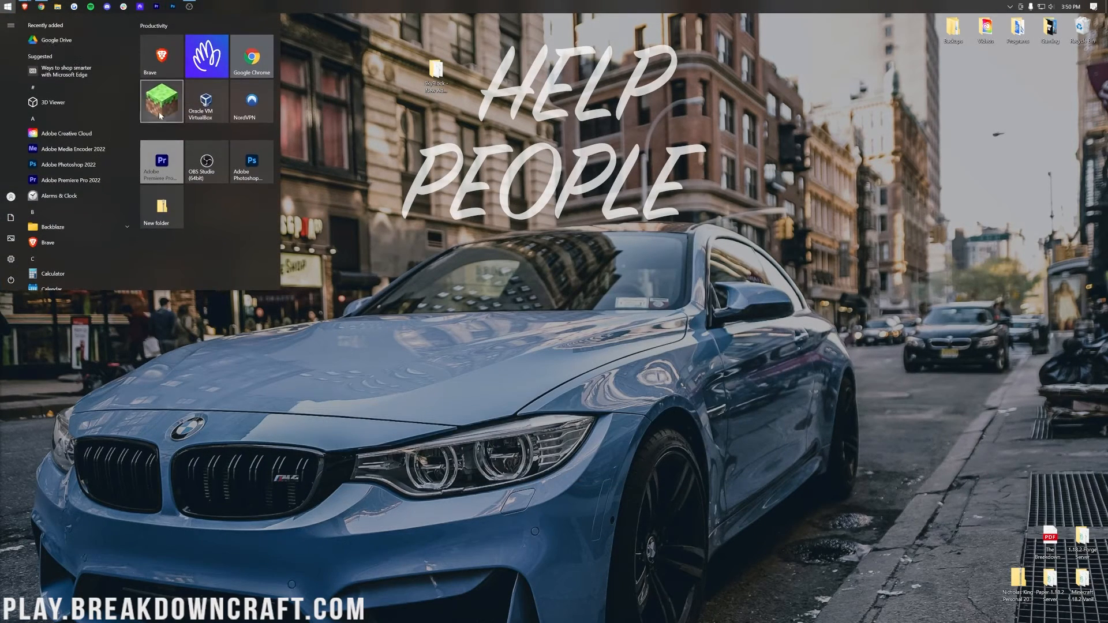
From the launcher's Installations list, open the Latest release's .minecraft folder.
click(161, 101)
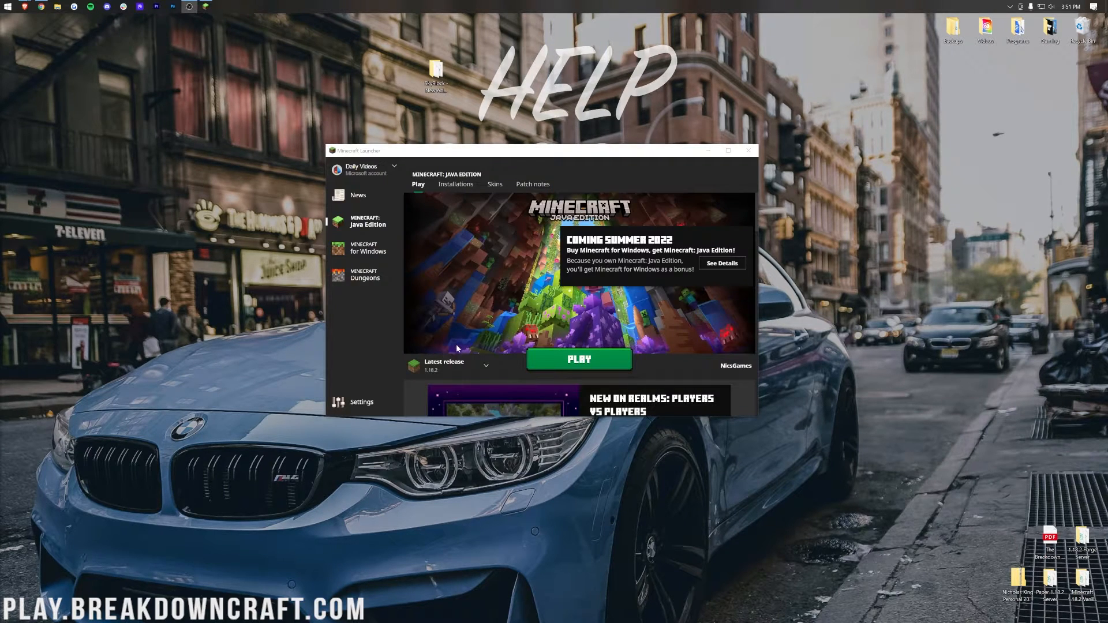
click(455, 184)
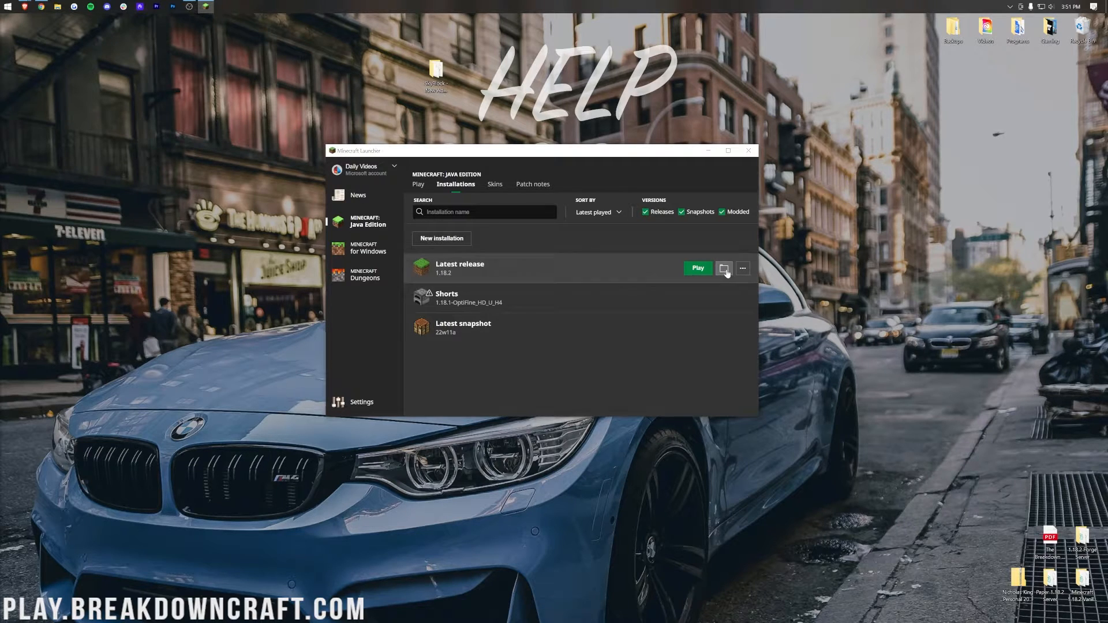
click(724, 268)
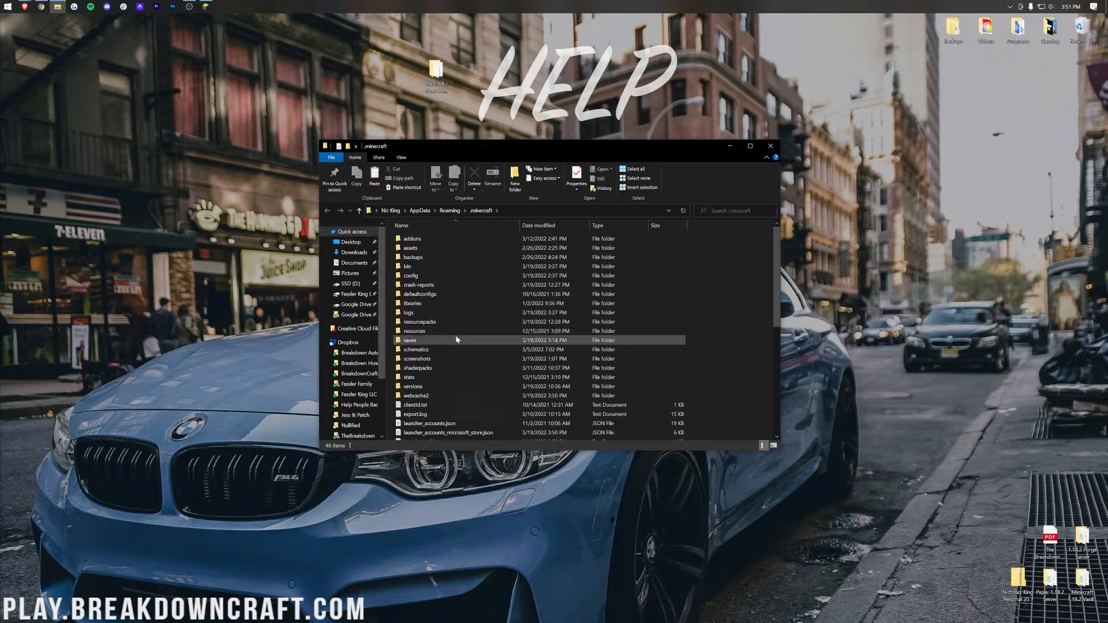
Paste the SkyBlock world into the saves folder and play Latest release.
double_click(408, 339)
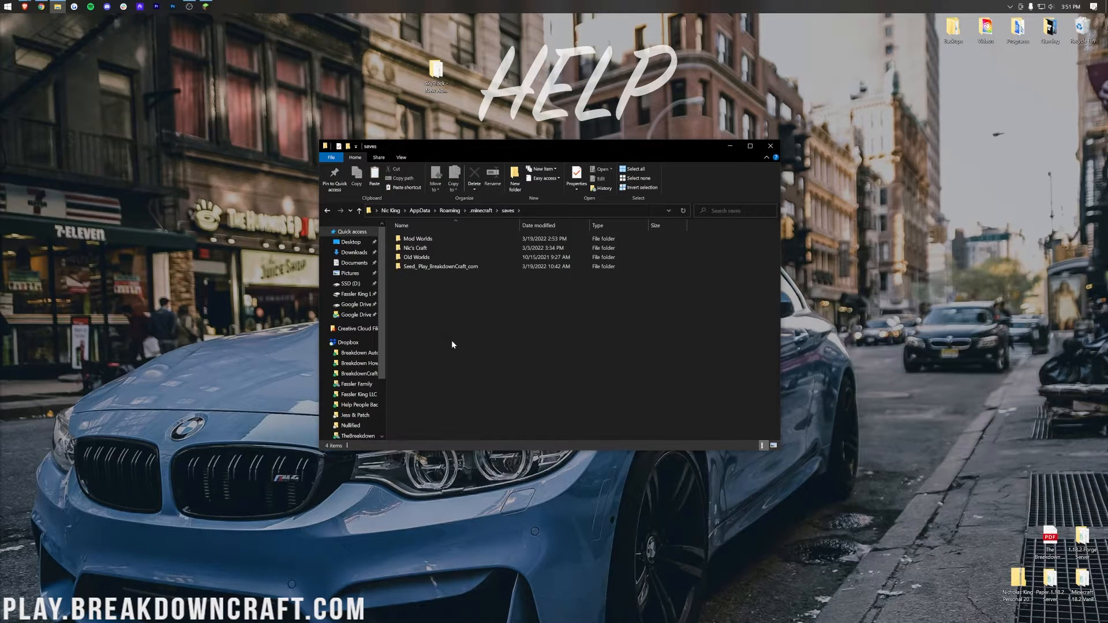
click(436, 74)
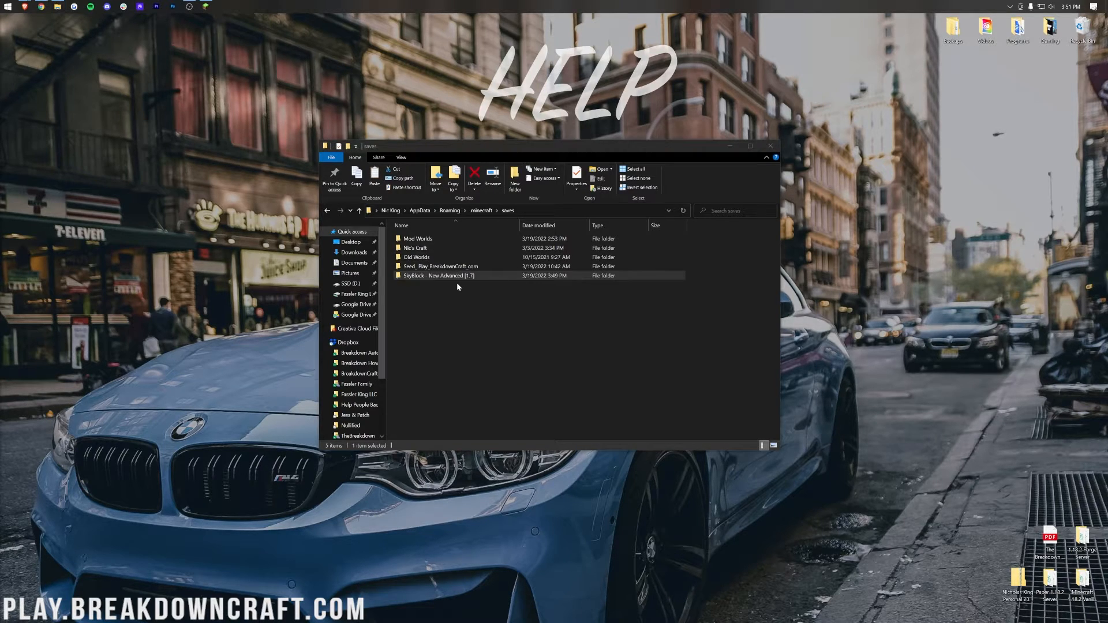
double_click(439, 276)
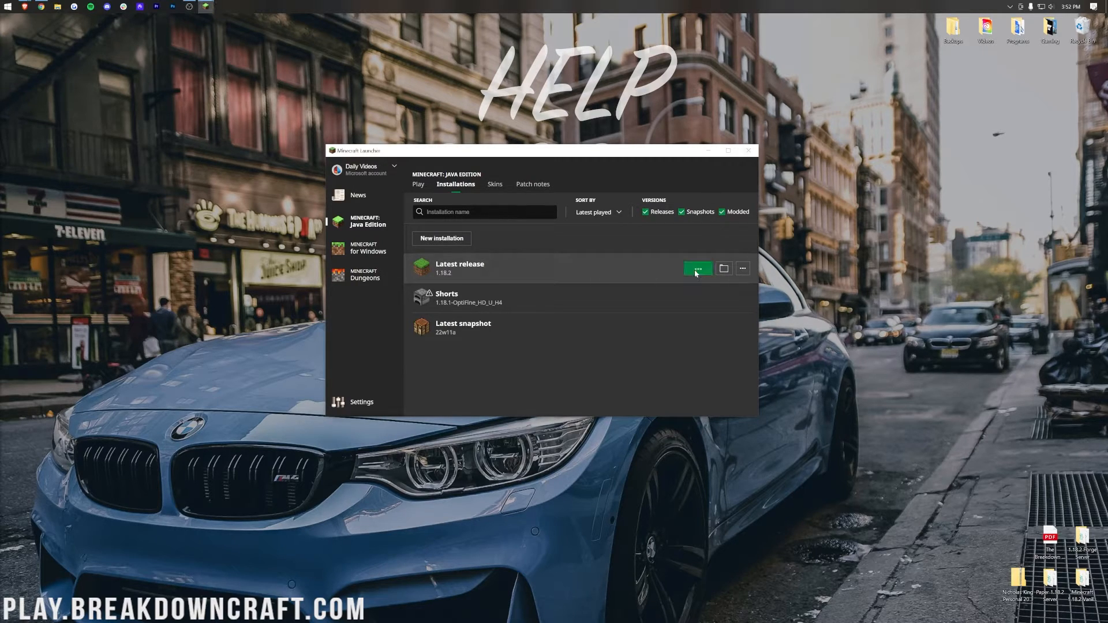
click(697, 268)
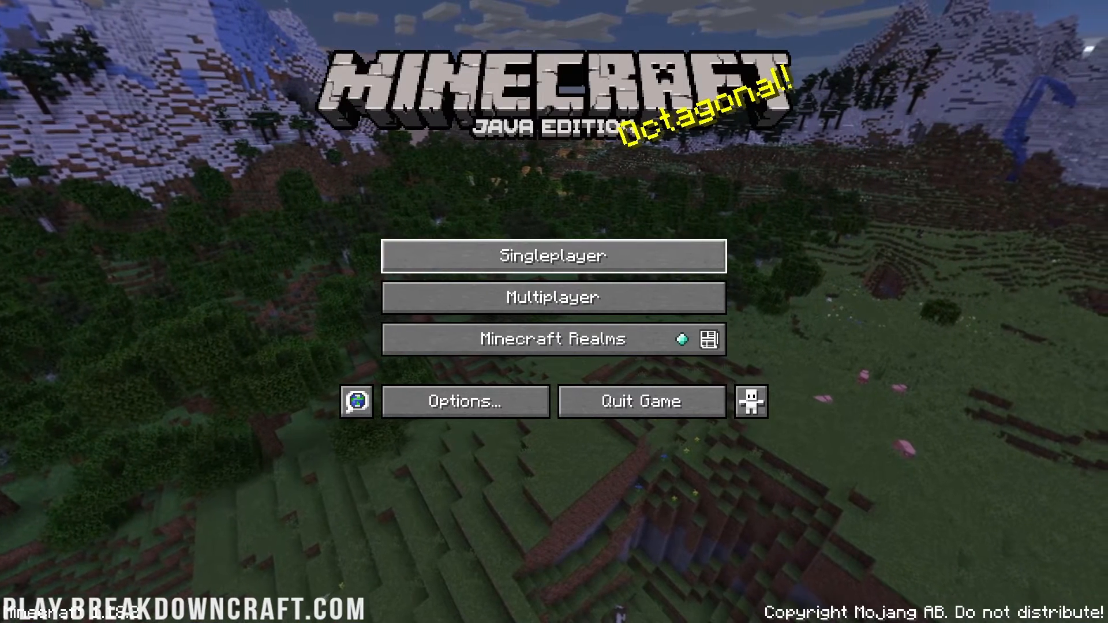
Open Singleplayer to find SkyBlock: New Advanced [1.7] in the world list.
click(552, 256)
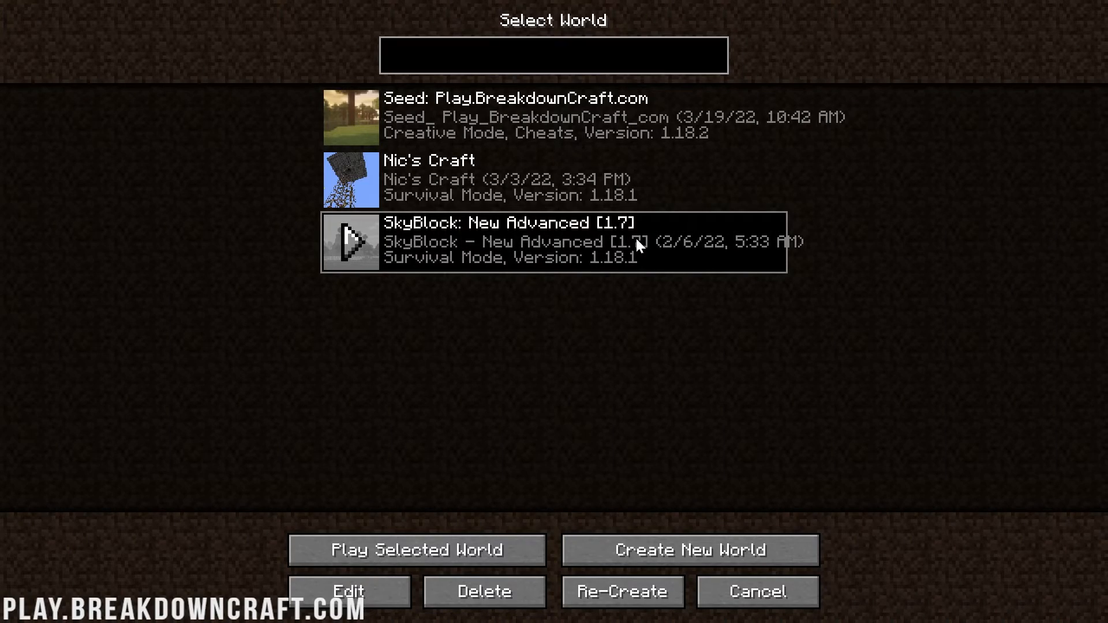
mouse_move(617, 254)
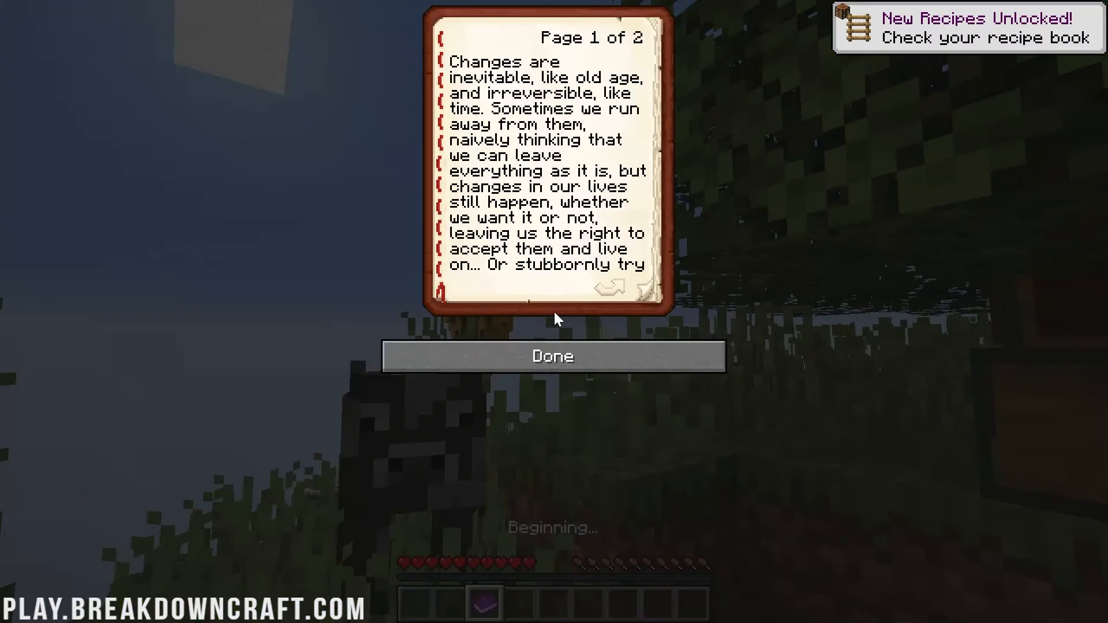
Turn to the welcome note's second page and close it with Done.
click(608, 289)
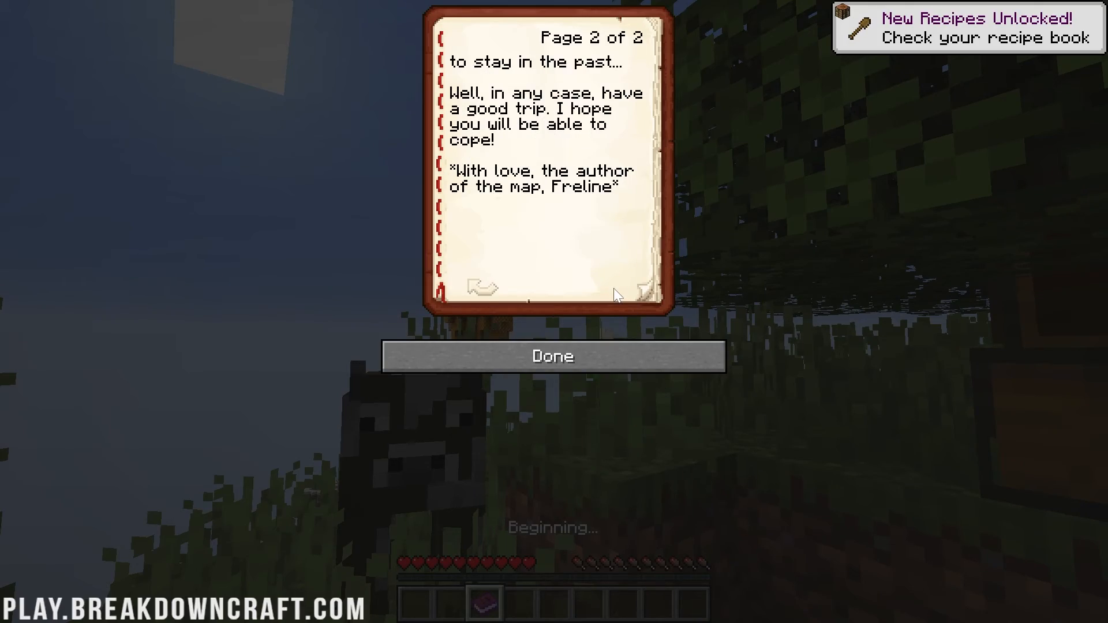
click(552, 355)
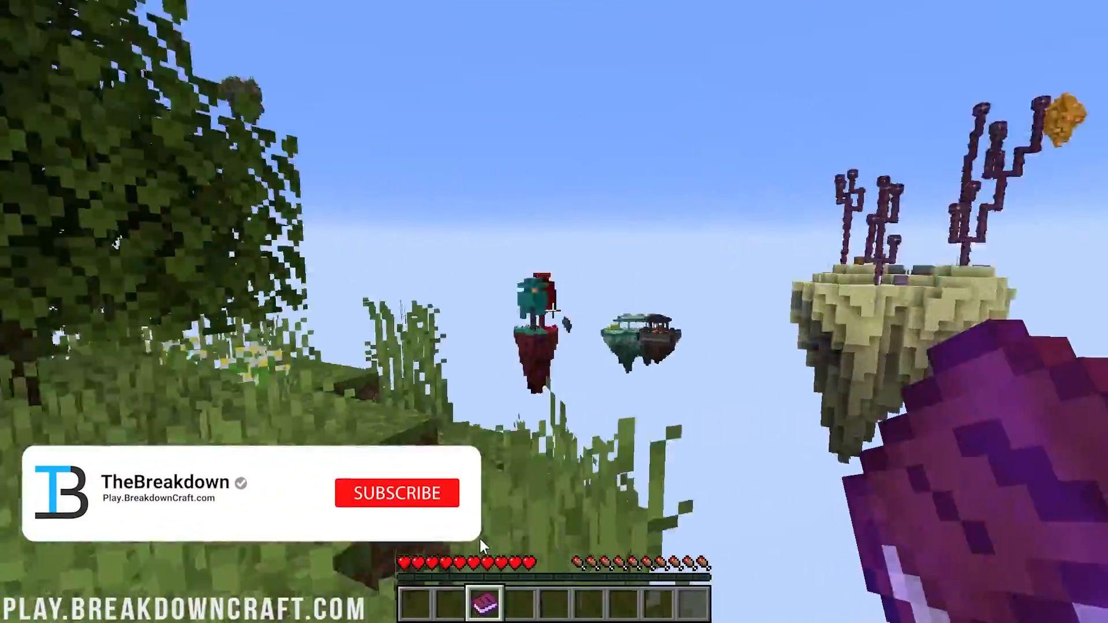
click(397, 492)
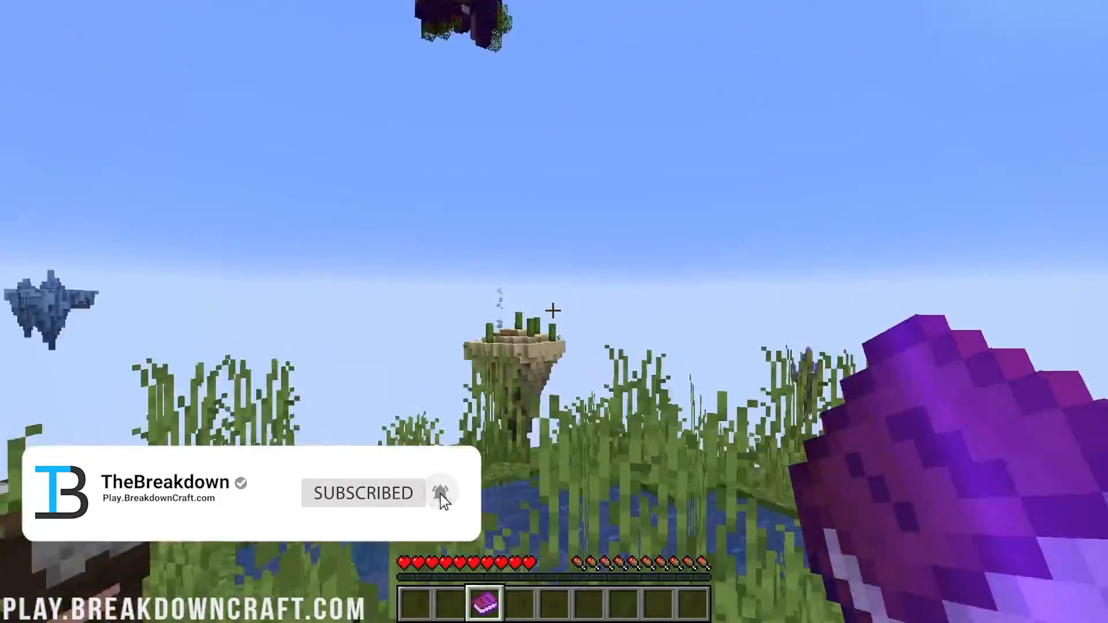